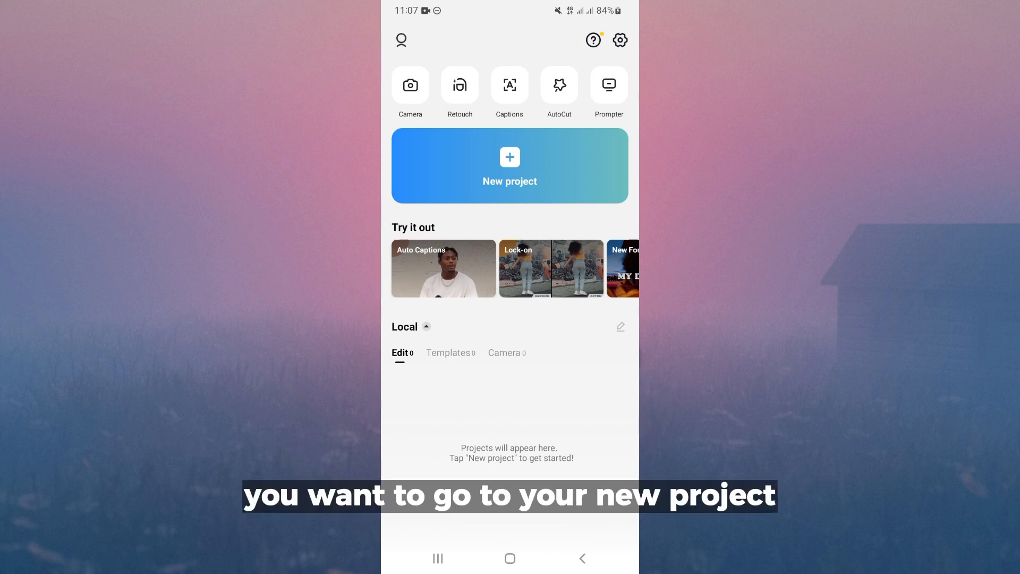
Start a new project and add the FREE HUGS video from the Videos album.
left_click(510, 166)
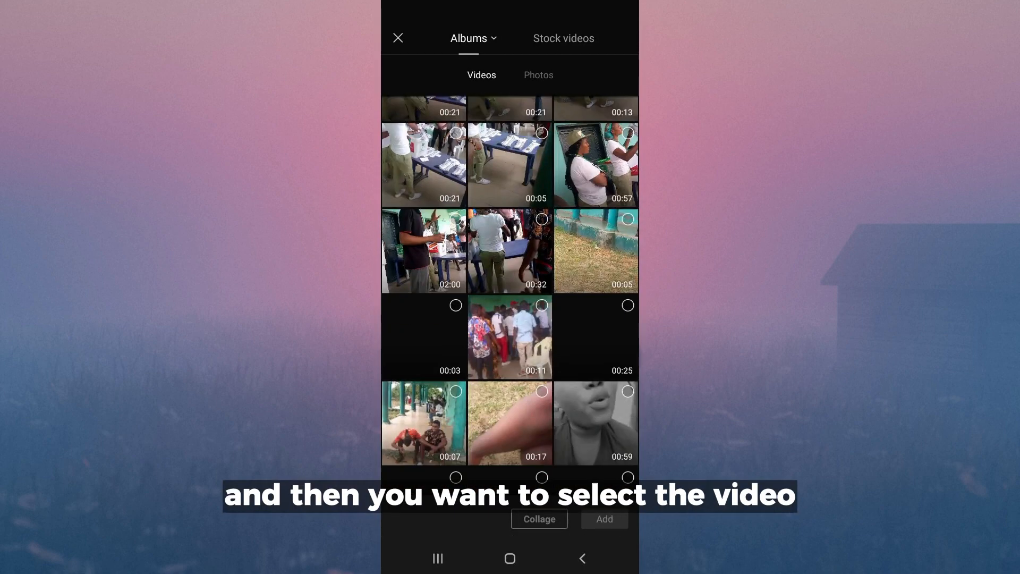
scroll("down", 3)
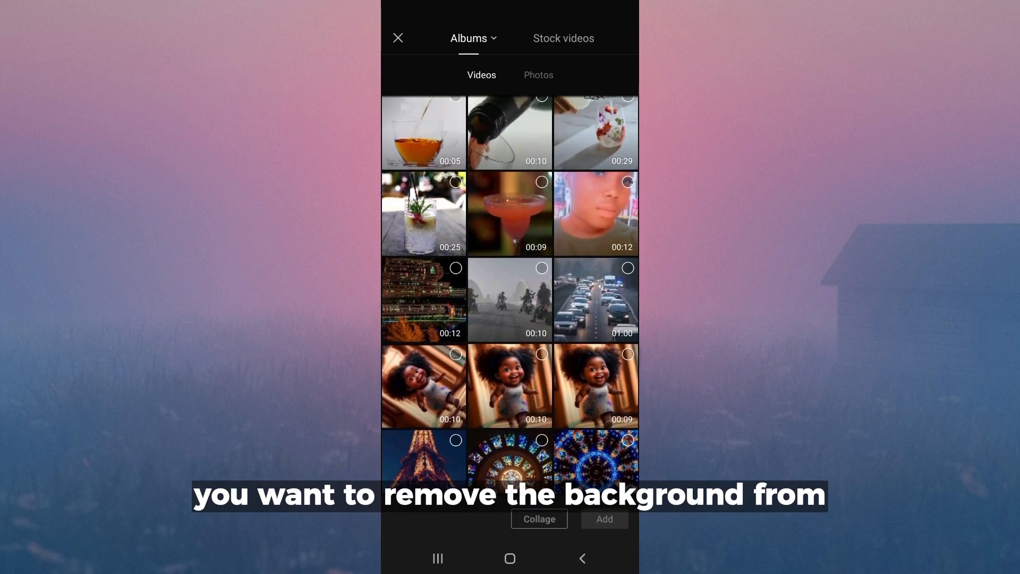
scroll("down", 3)
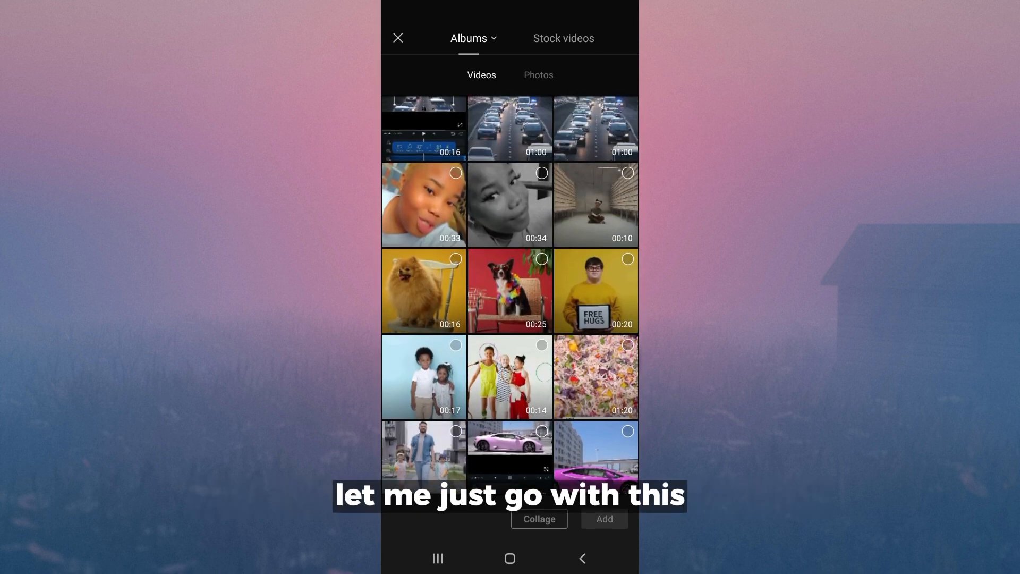
left_click(595, 291)
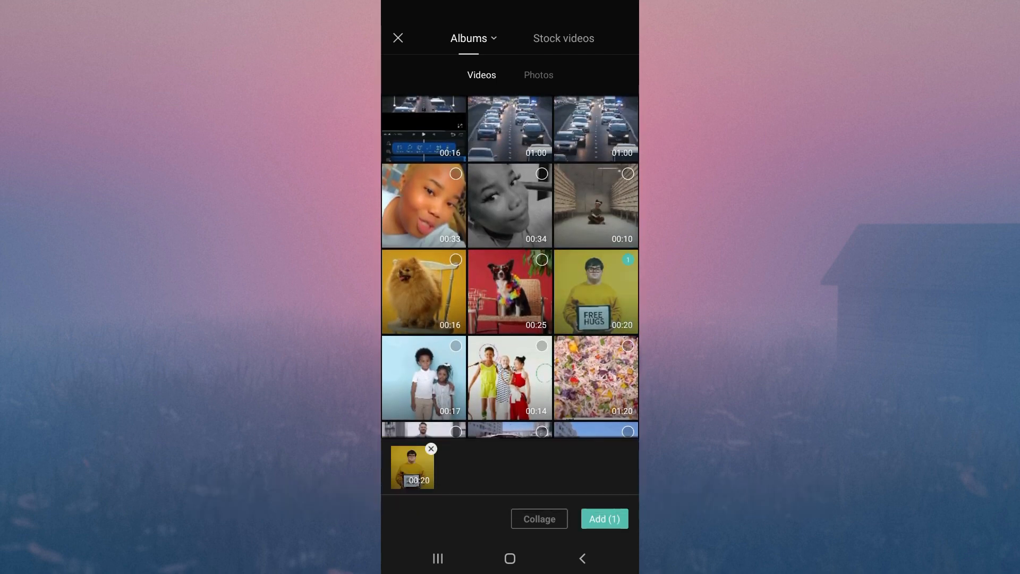
left_click(605, 518)
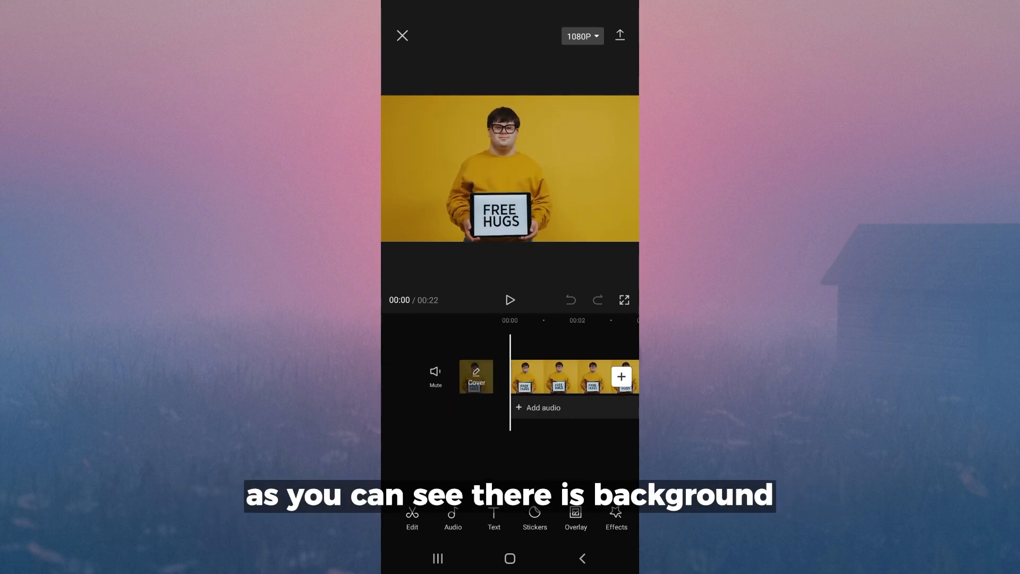
Select the FREE HUGS clip on the timeline and bring up its Cutout options.
left_click(562, 377)
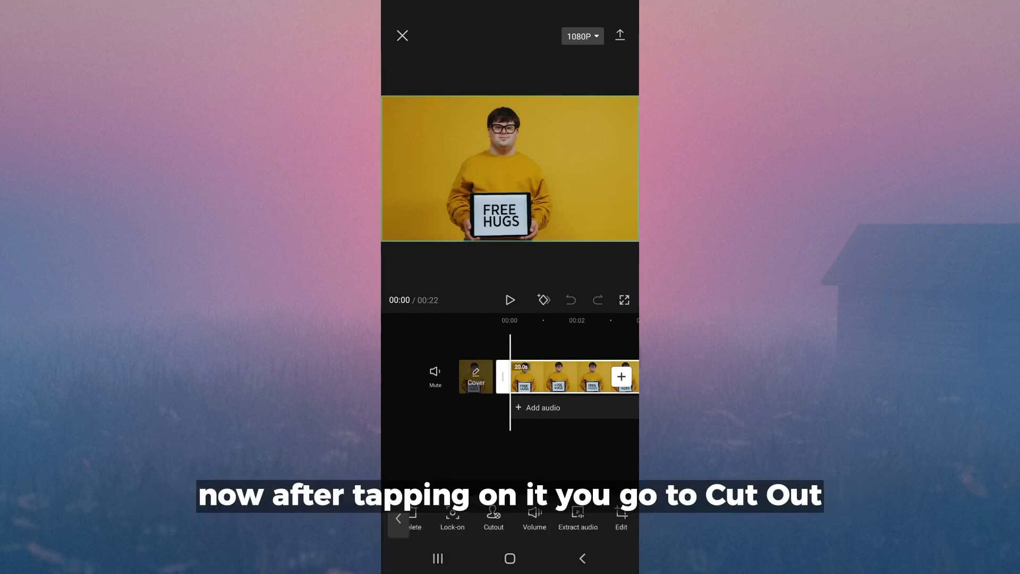
left_click(493, 518)
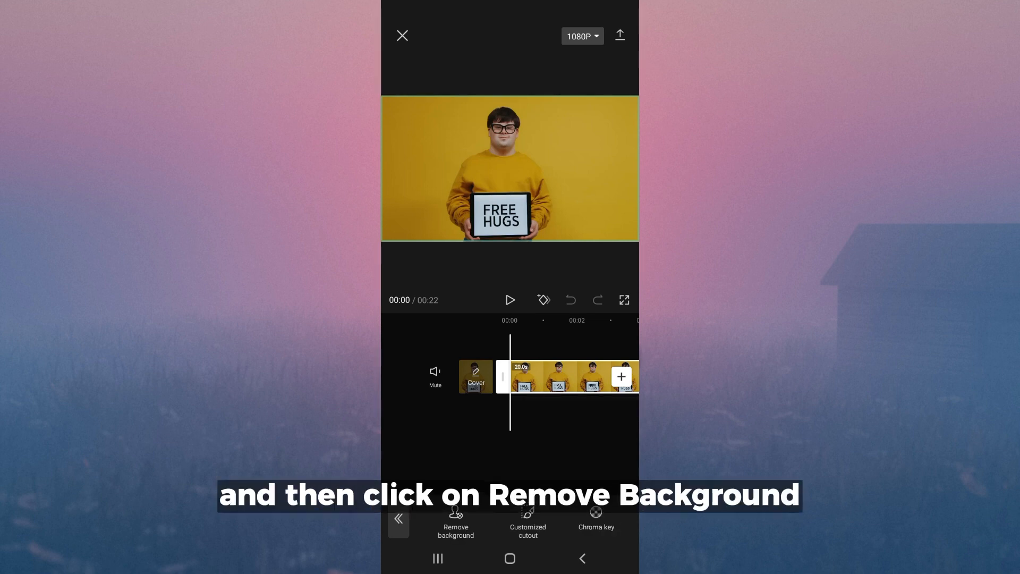
Remove the clip's yellow background automatically and play back the result on black.
left_click(455, 521)
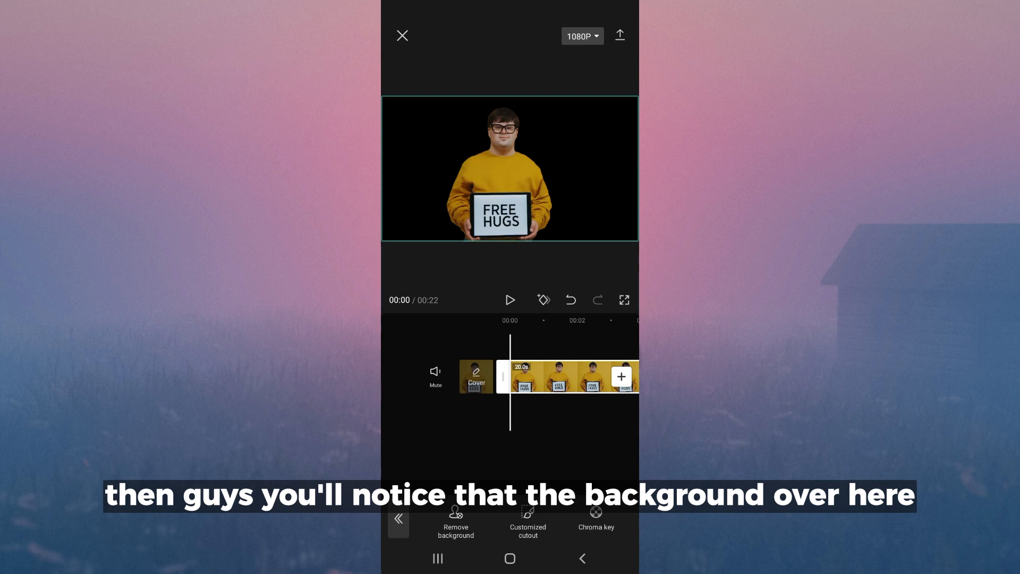
left_click(510, 300)
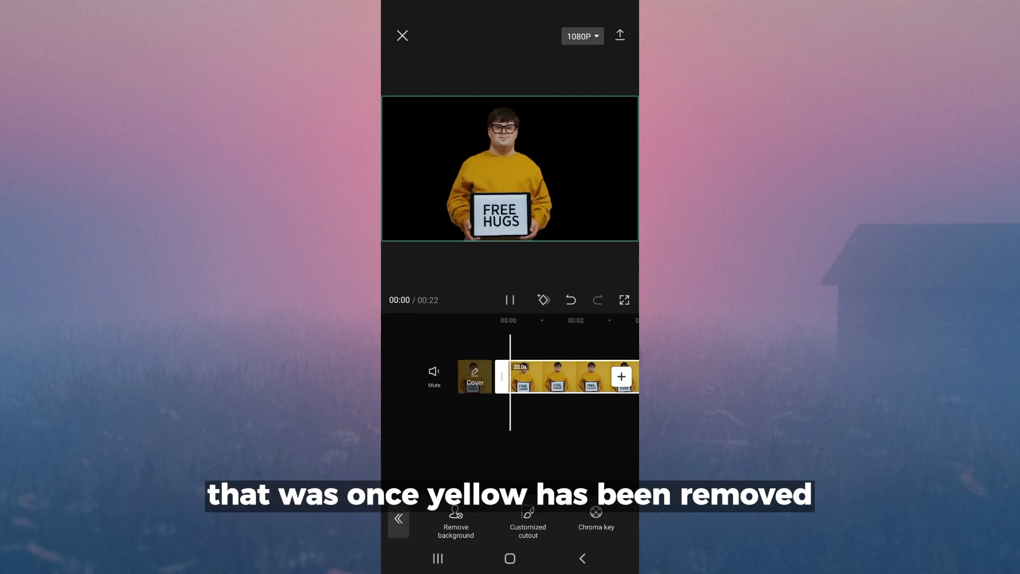